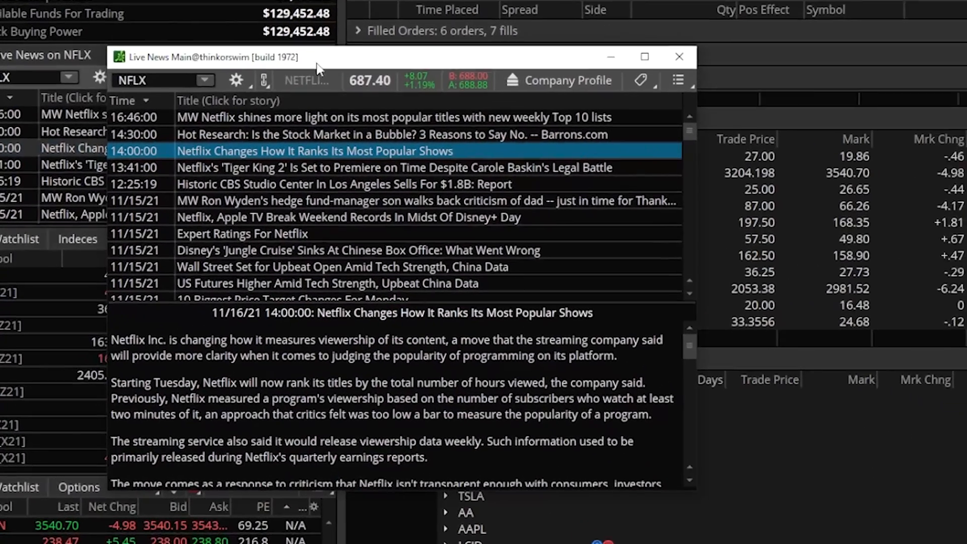
Scroll down through the Netflix viewership article in the detached Live News window.
scroll(down, 3)
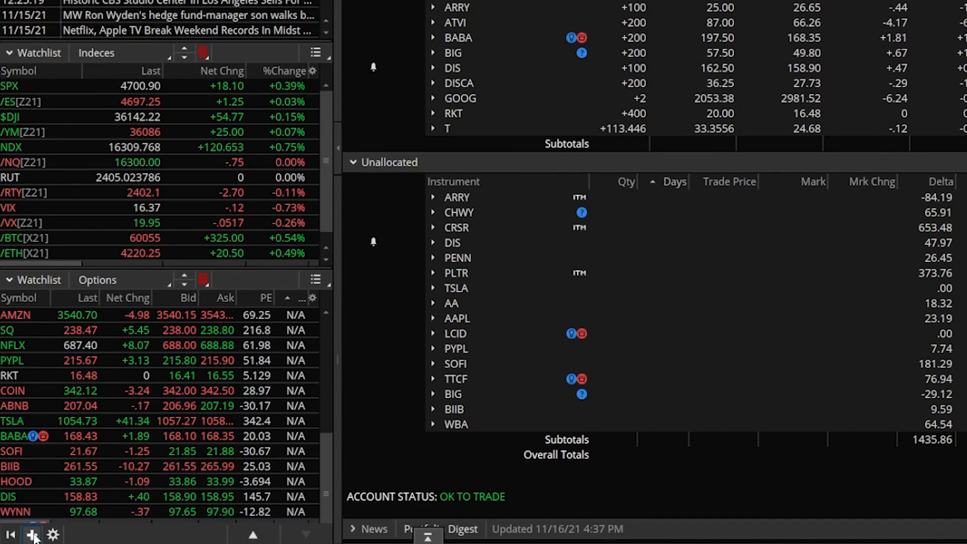
Bring up the sidebar's gadget chooser listing Account Info, Calculator, Live News and Watchlist.
click(31, 534)
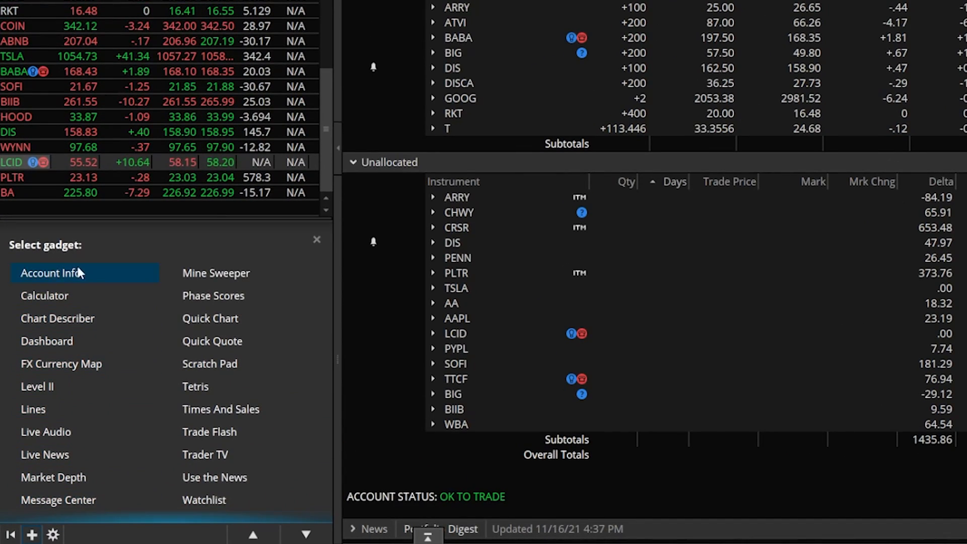
mouse_move(85, 272)
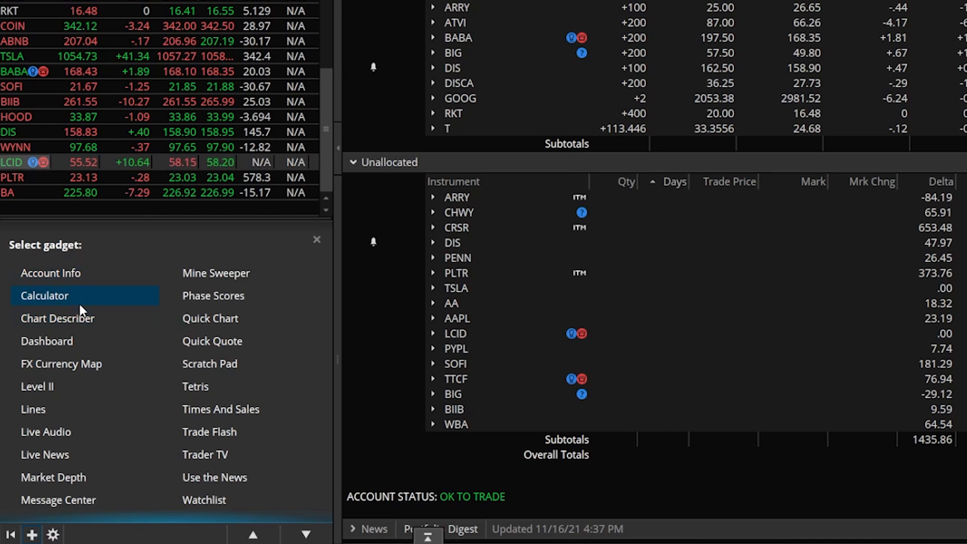
mouse_move(216, 273)
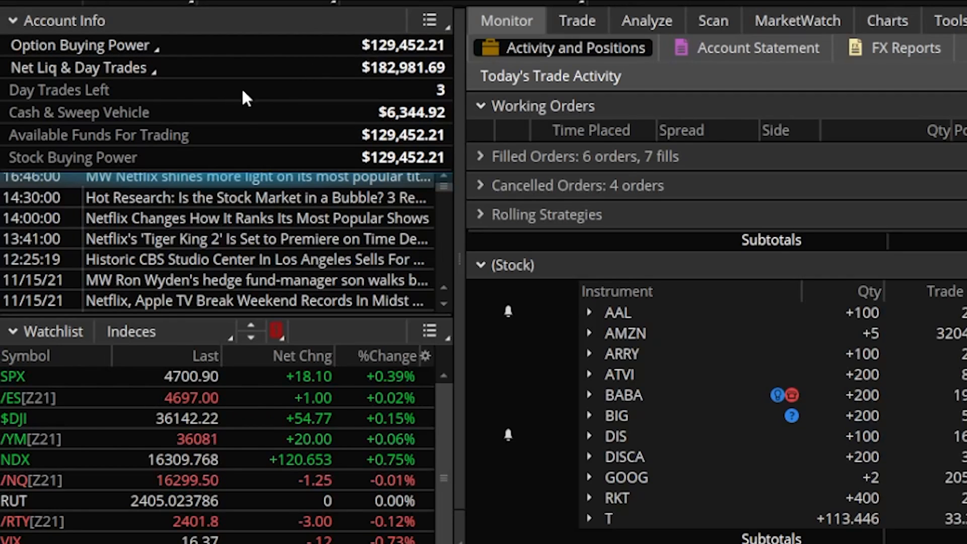
mouse_move(268, 72)
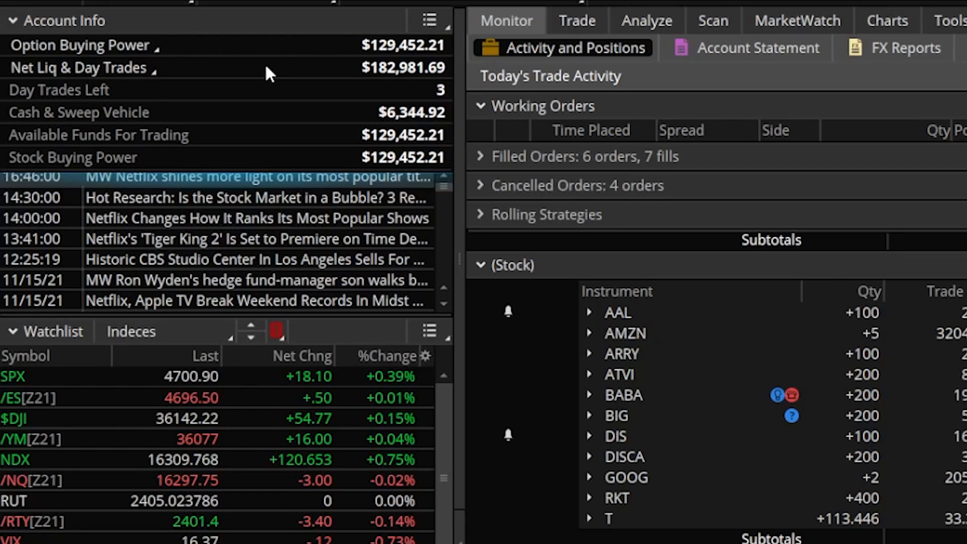
mouse_move(264, 119)
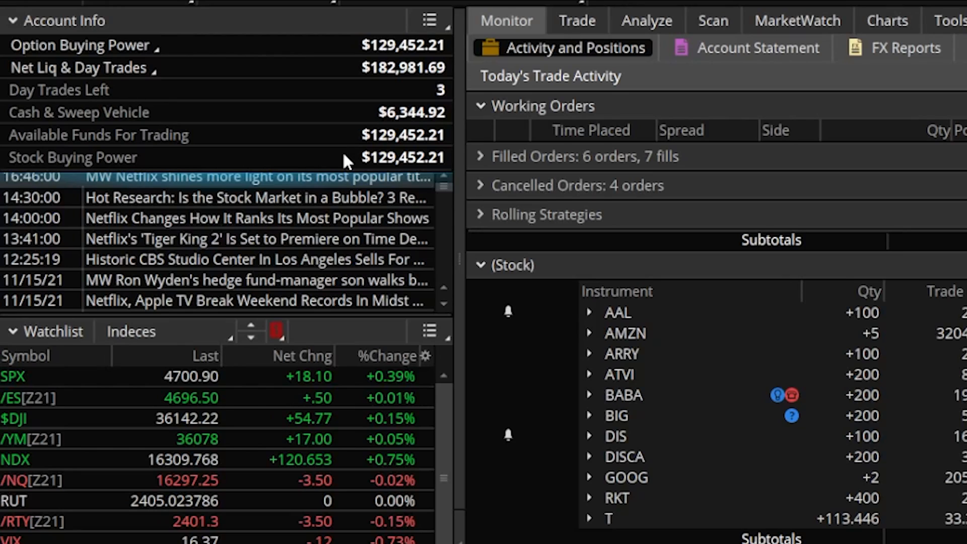
mouse_move(358, 52)
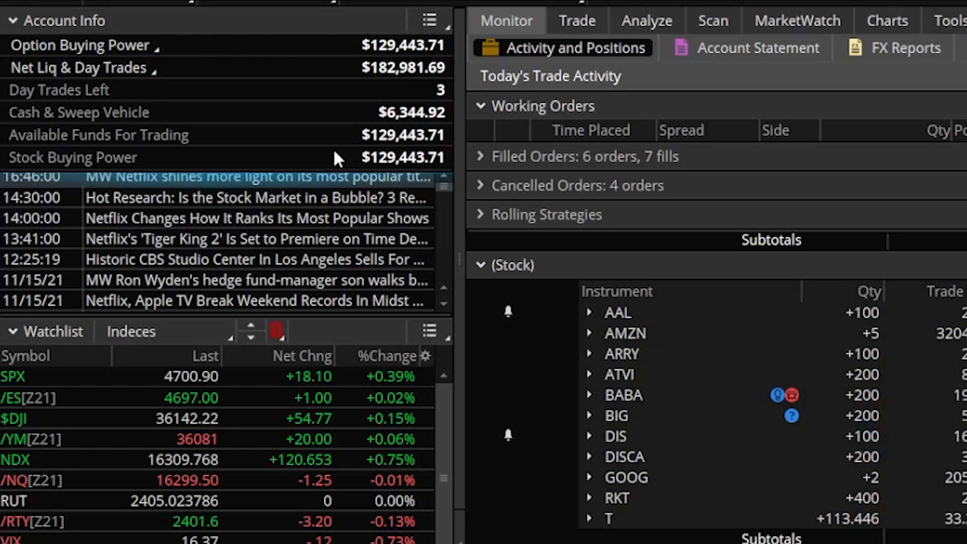
mouse_move(428, 122)
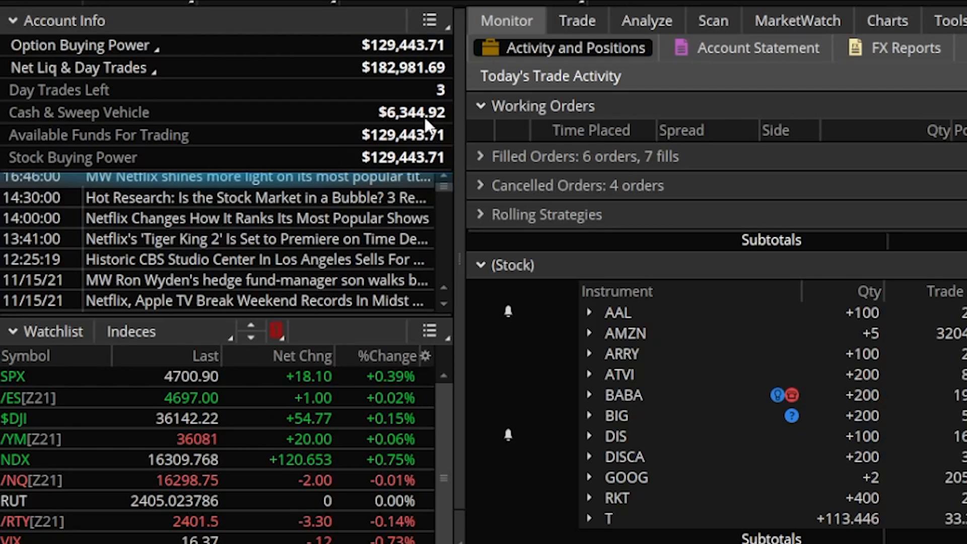
mouse_move(425, 122)
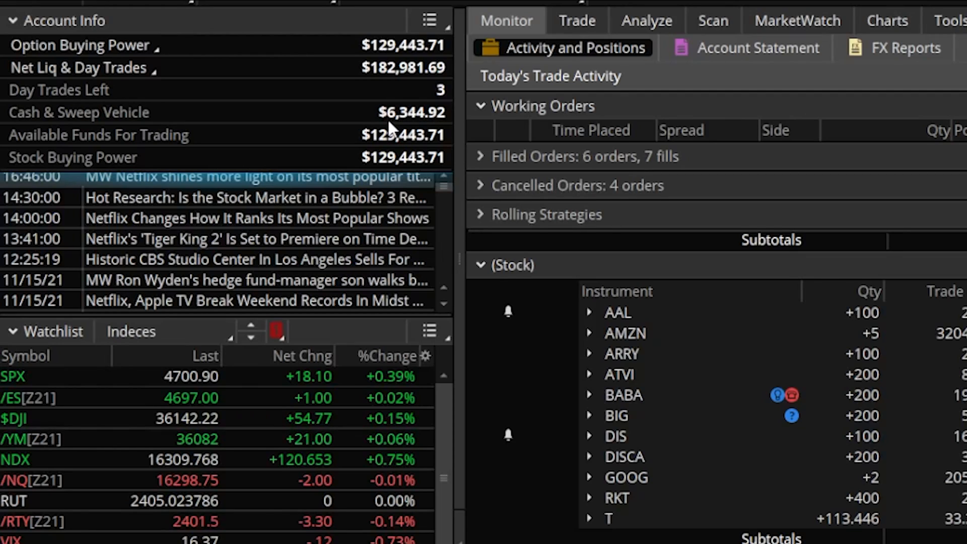
mouse_move(393, 164)
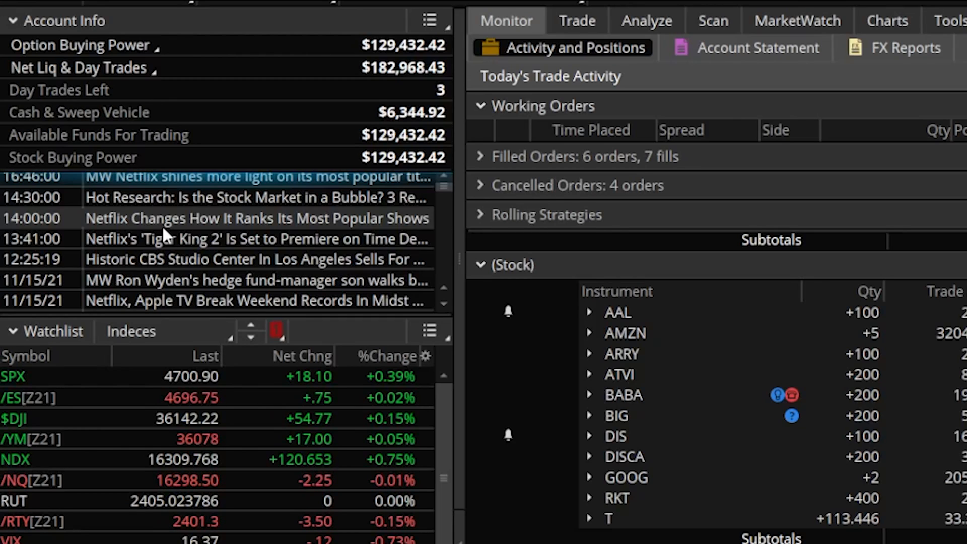
Scroll the news list down to older 11/15/21 Netflix headlines.
scroll(down, 3)
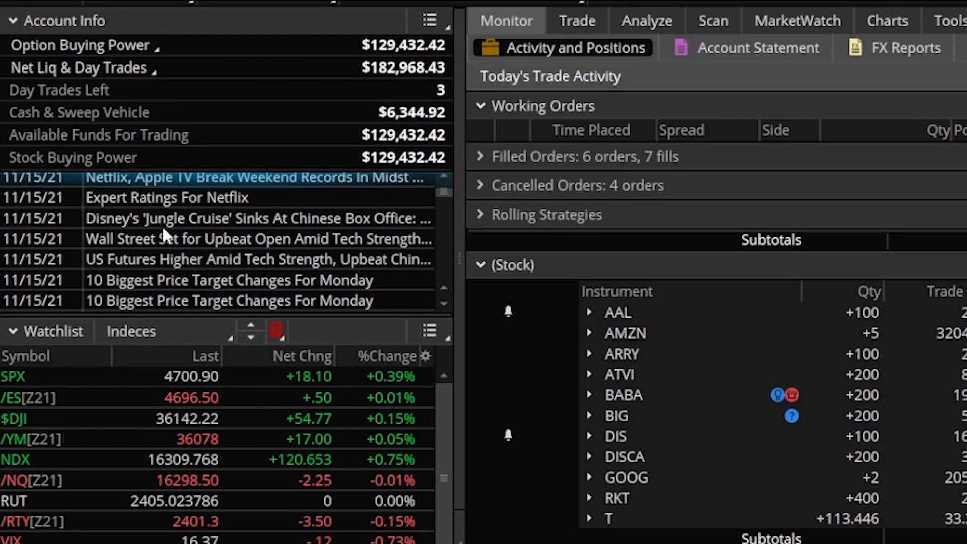
mouse_move(119, 315)
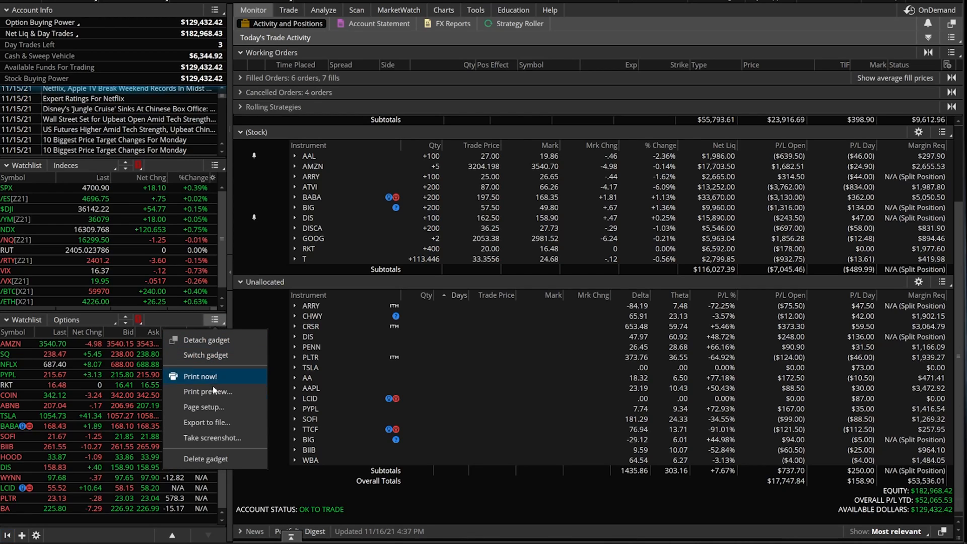
mouse_move(214, 438)
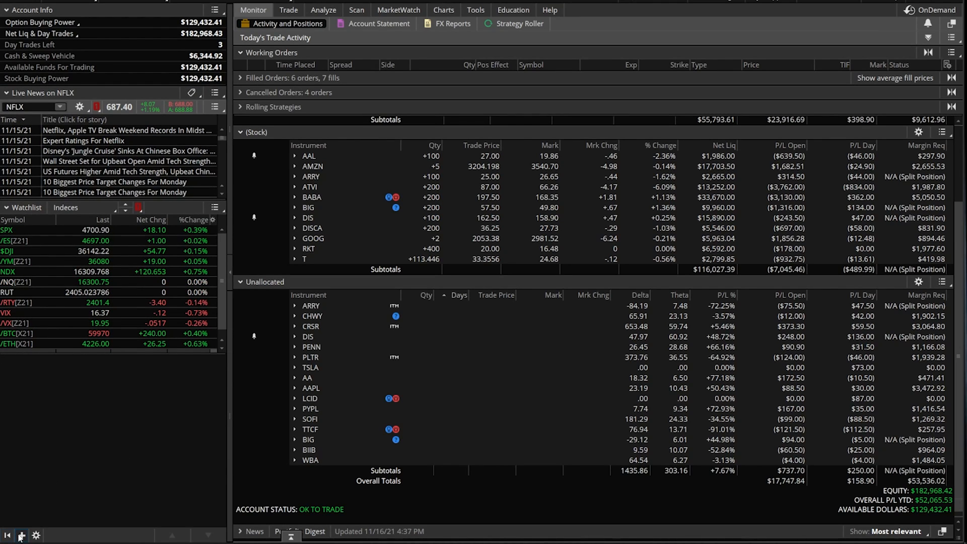
Add a Level II gadget for NFLX below the Indeces watchlist in the sidebar.
click(21, 535)
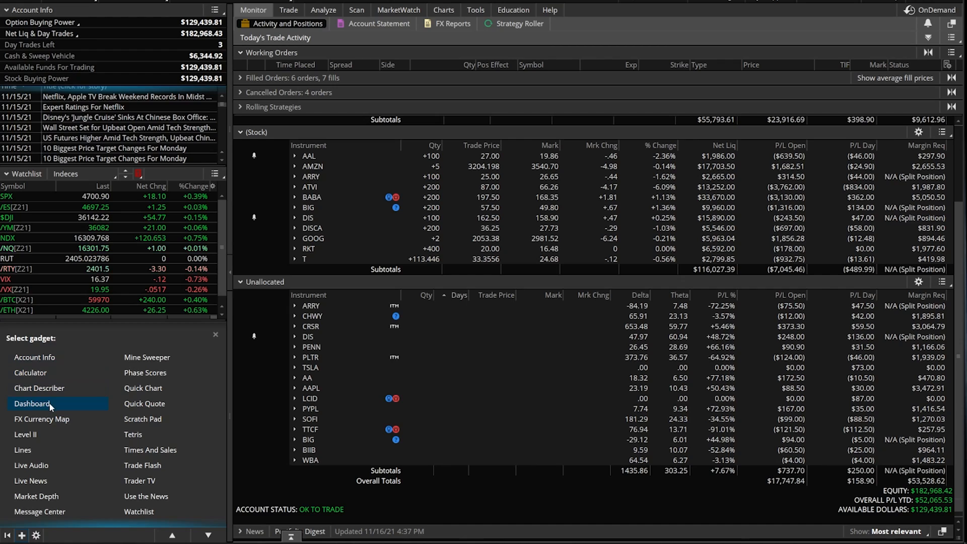
mouse_move(41, 419)
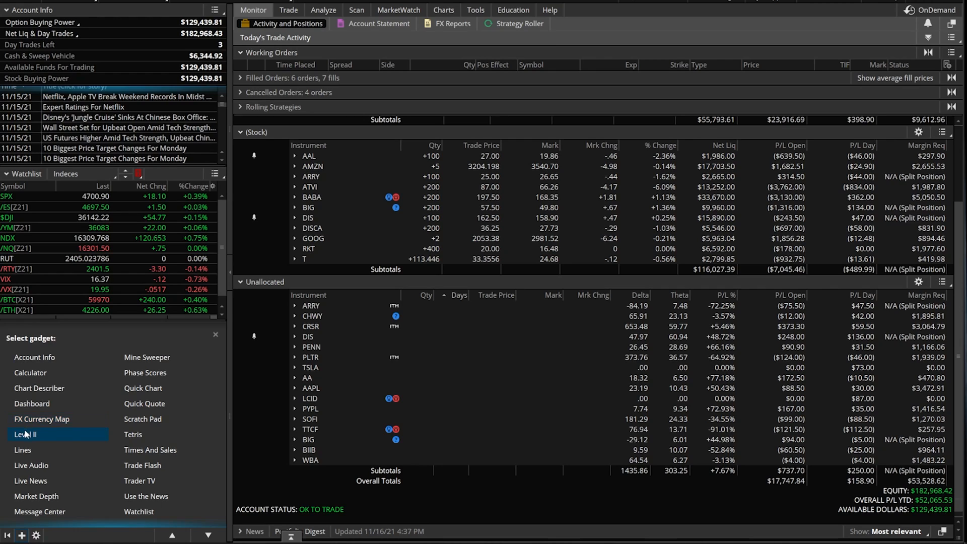
click(26, 434)
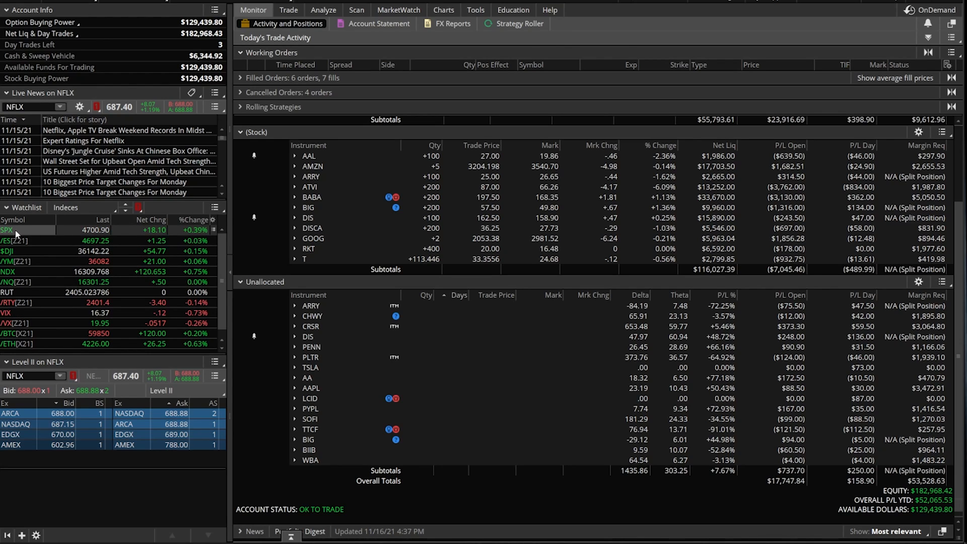
Link the gadgets to SPX then /NQ, and set the Level II symbol to AAPL.
click(7, 230)
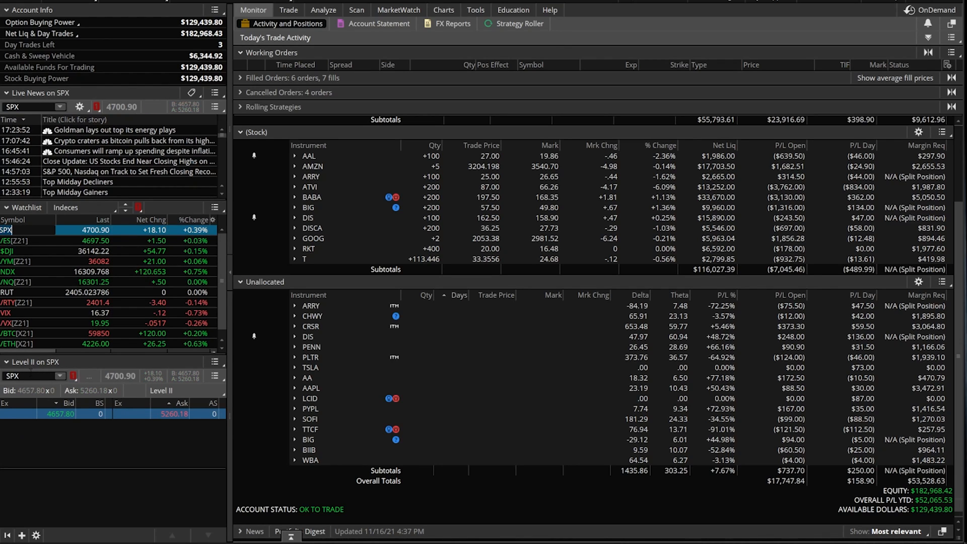
click(12, 282)
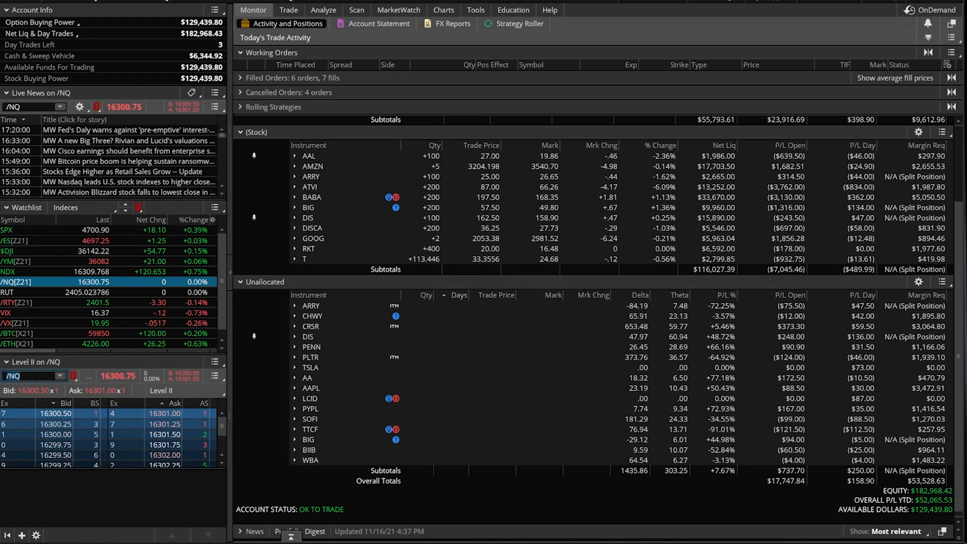
text(AAPL)
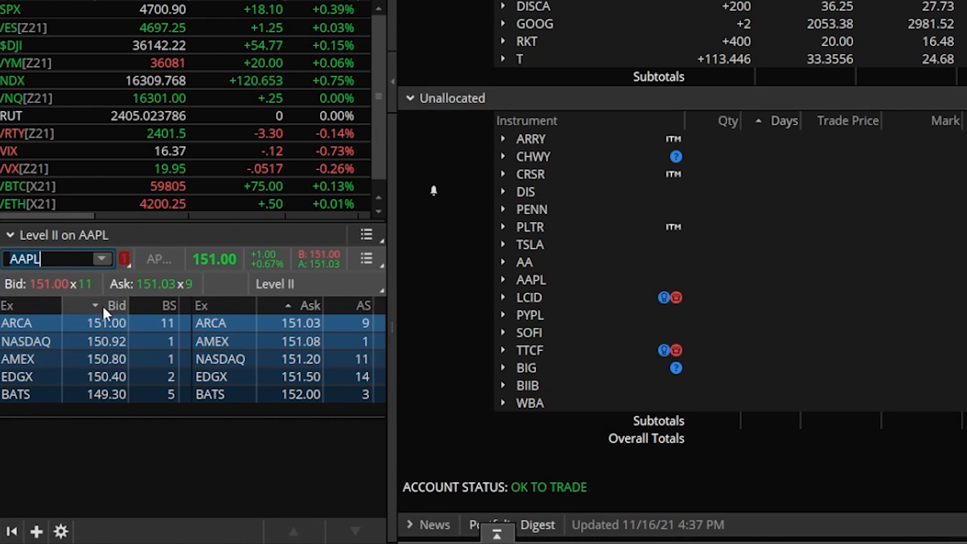
mouse_move(104, 306)
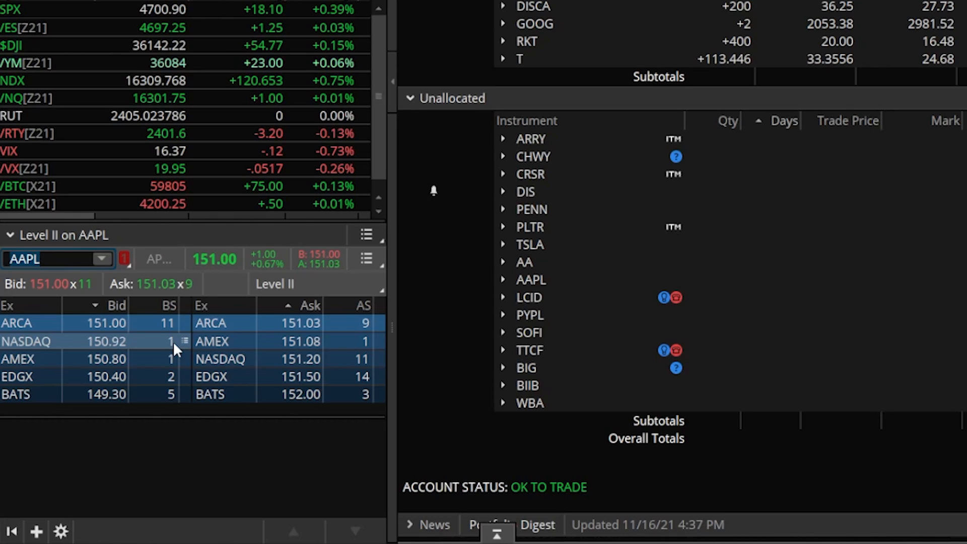
click(47, 259)
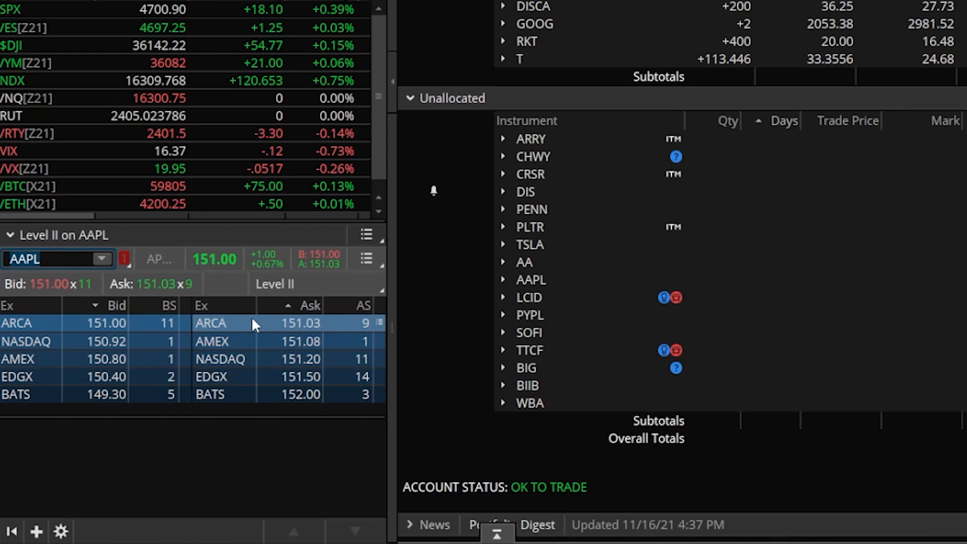
click(55, 259)
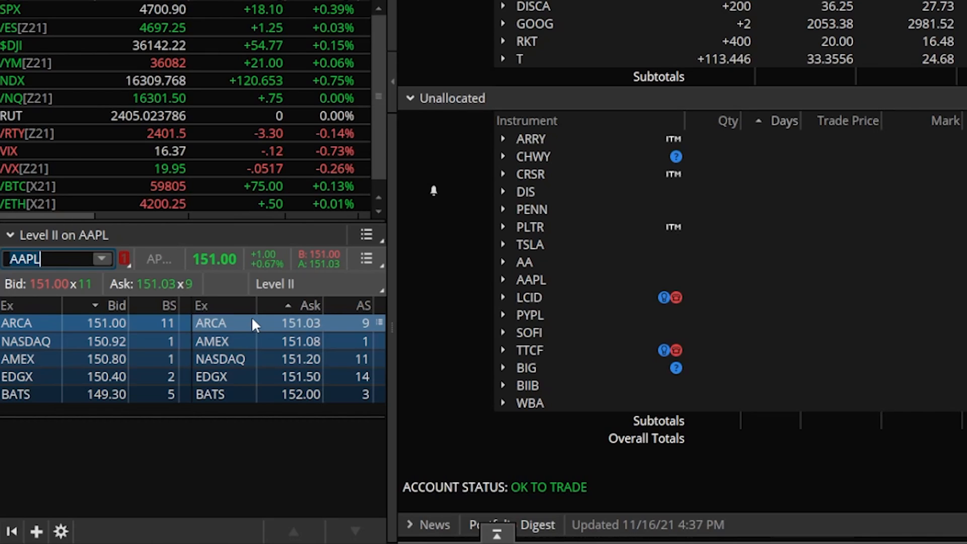
mouse_move(143, 295)
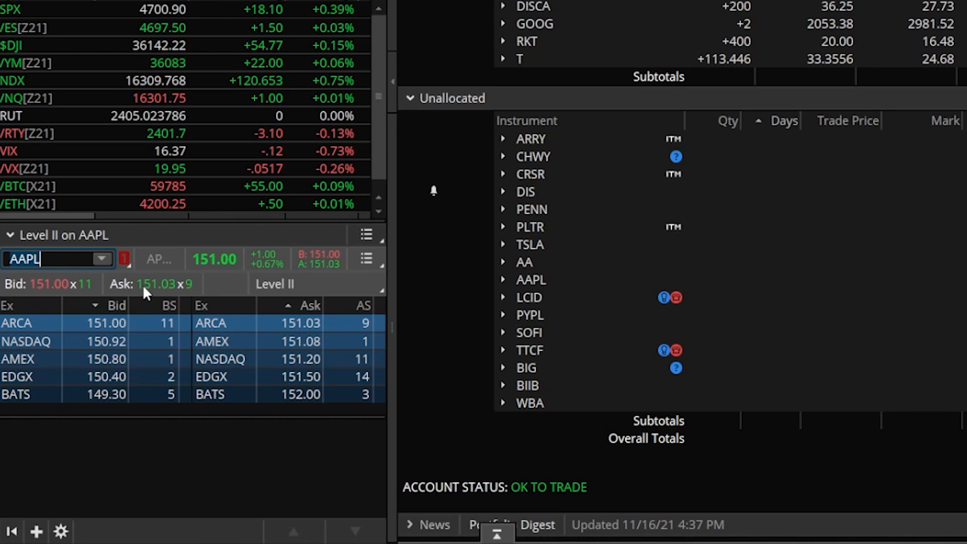
mouse_move(365, 237)
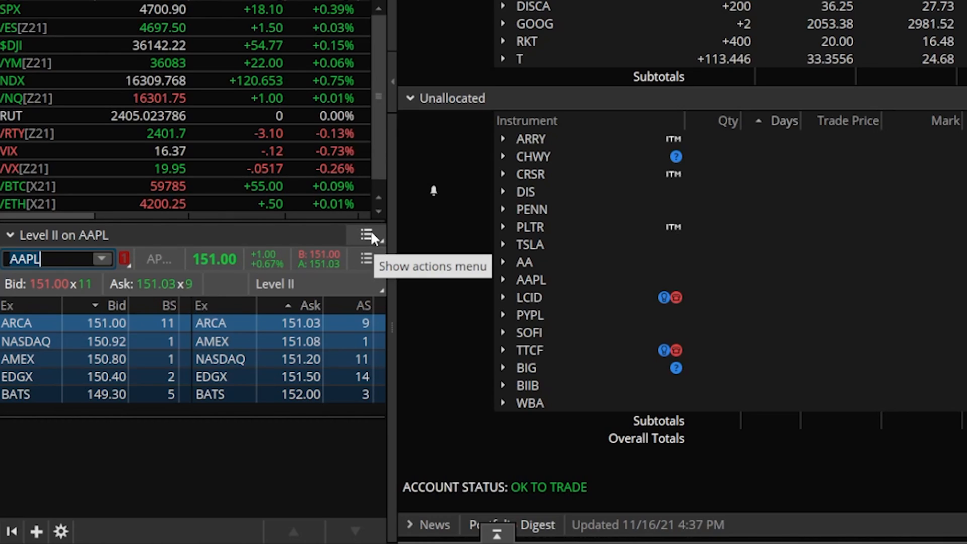
Replace the Level II gadget with a Quick Chart set to AAPL.
click(364, 235)
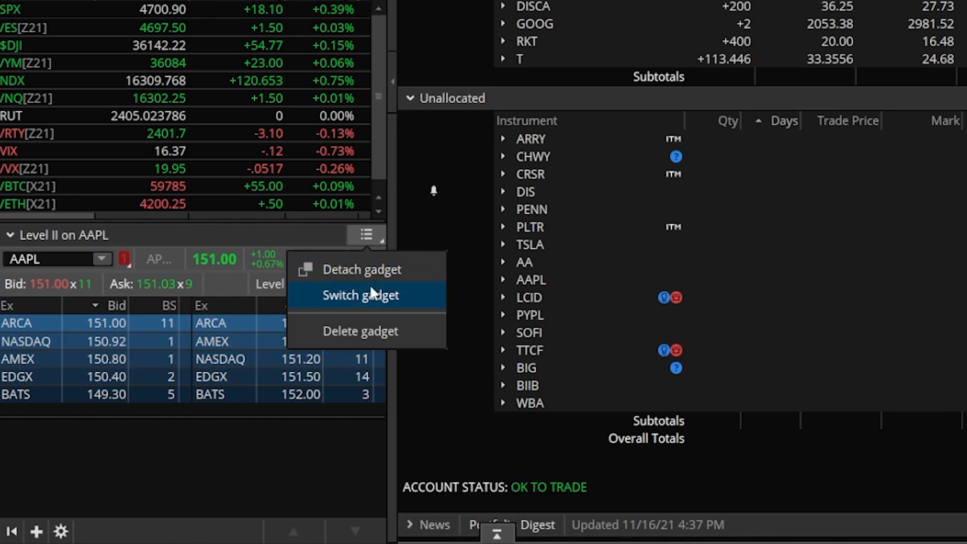
click(361, 294)
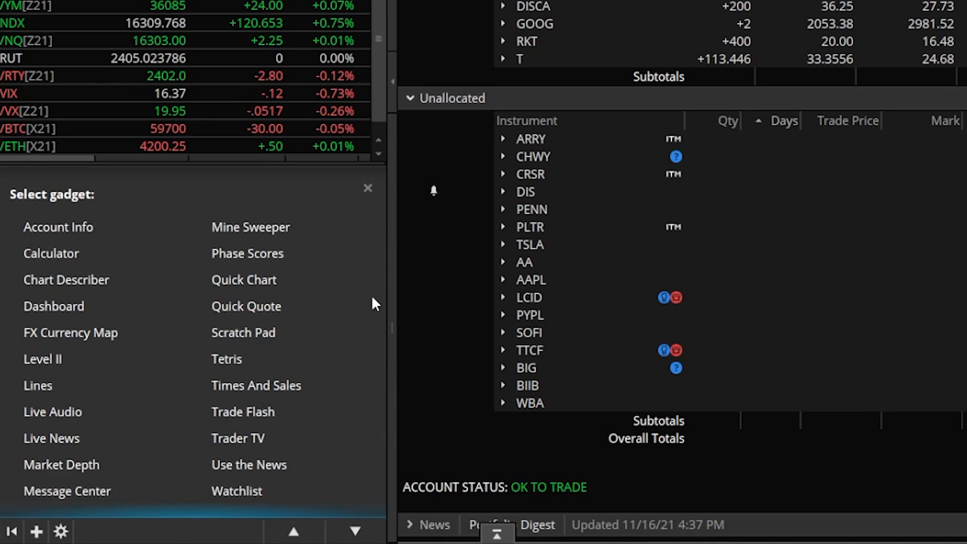
click(244, 279)
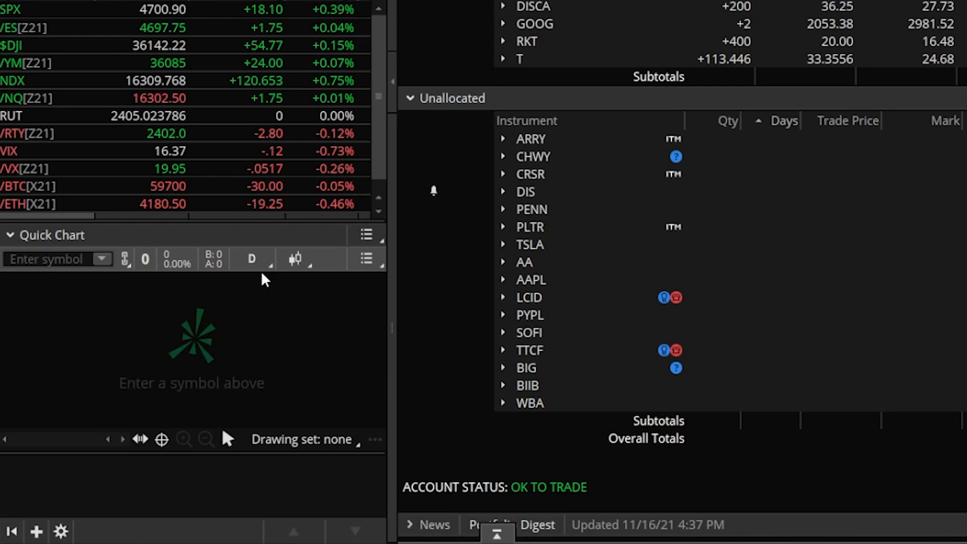
click(52, 259)
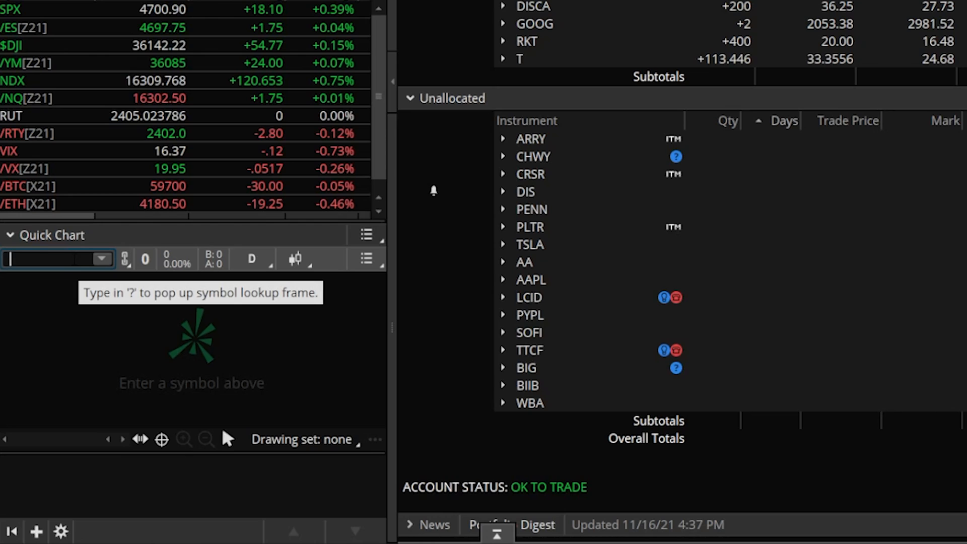
text(AAPL)
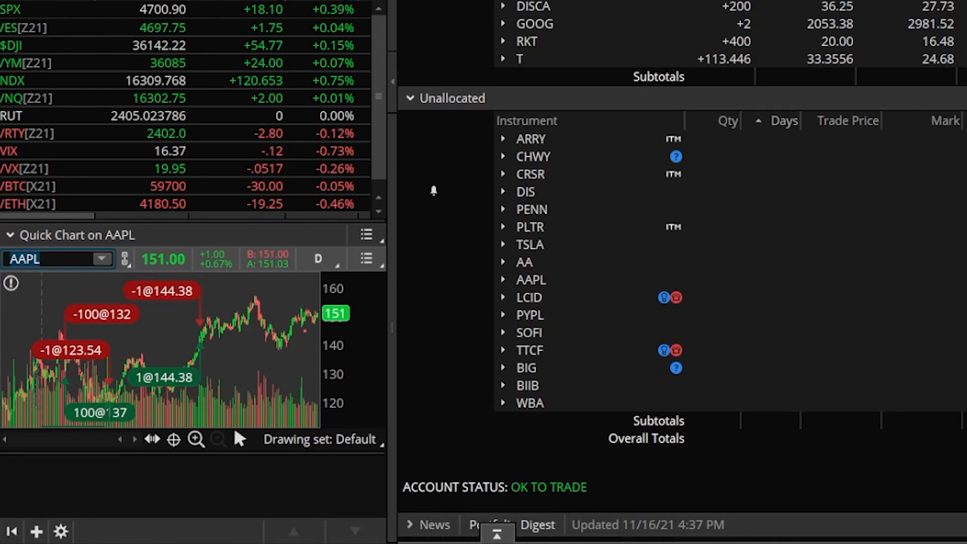
Change the Quick Chart to NFLX and show the AAPL chart in the main Charts workspace.
text(NFLX)
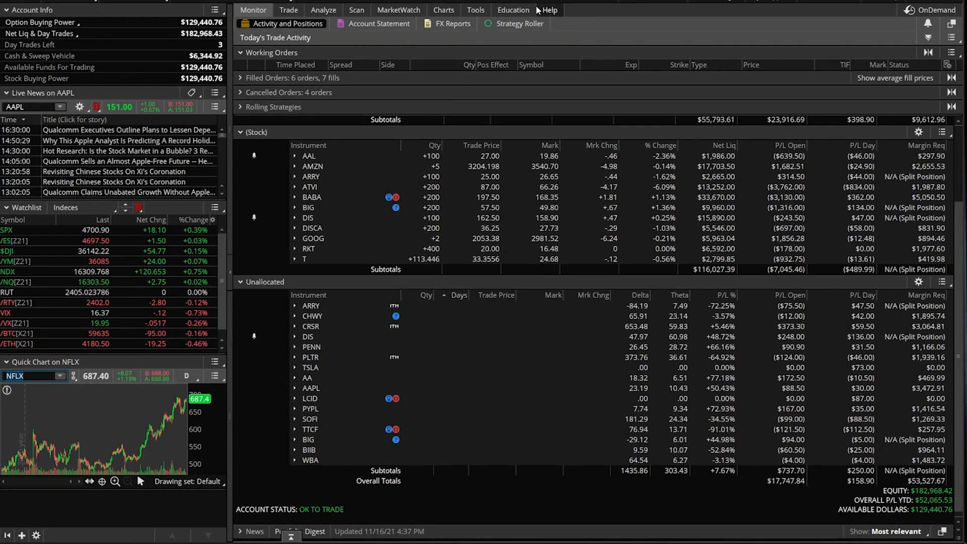
click(443, 9)
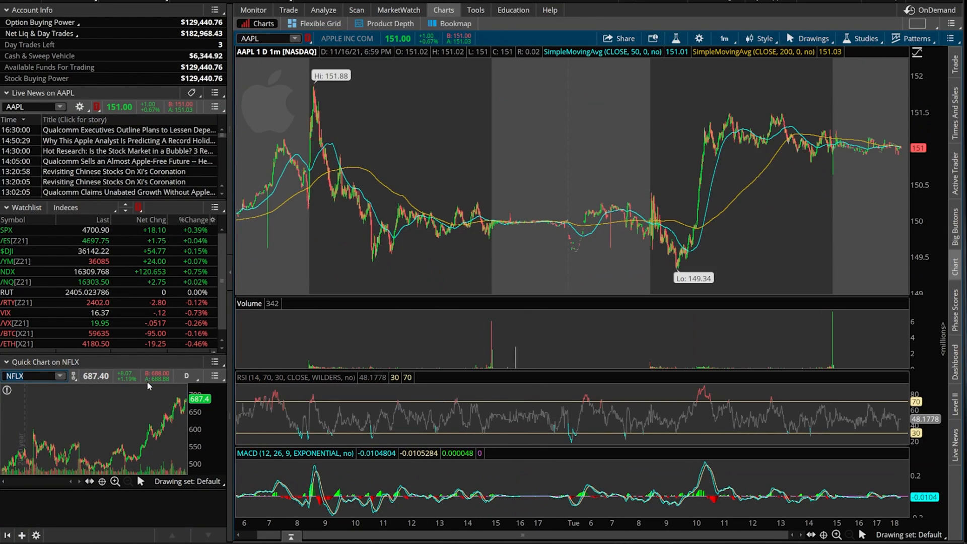
mouse_move(97, 400)
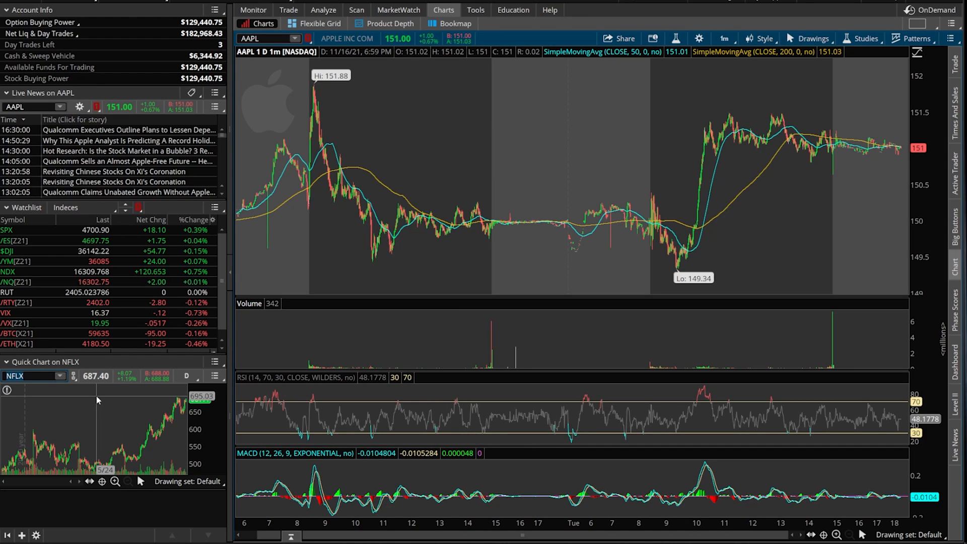
click(214, 361)
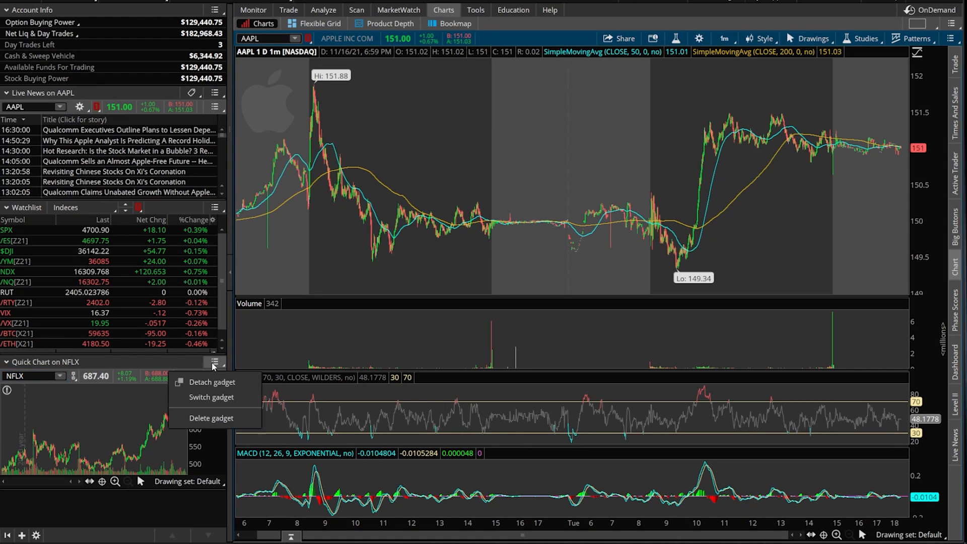
Swap the Quick Chart for a Times And Sales gadget set to NFLX.
click(210, 397)
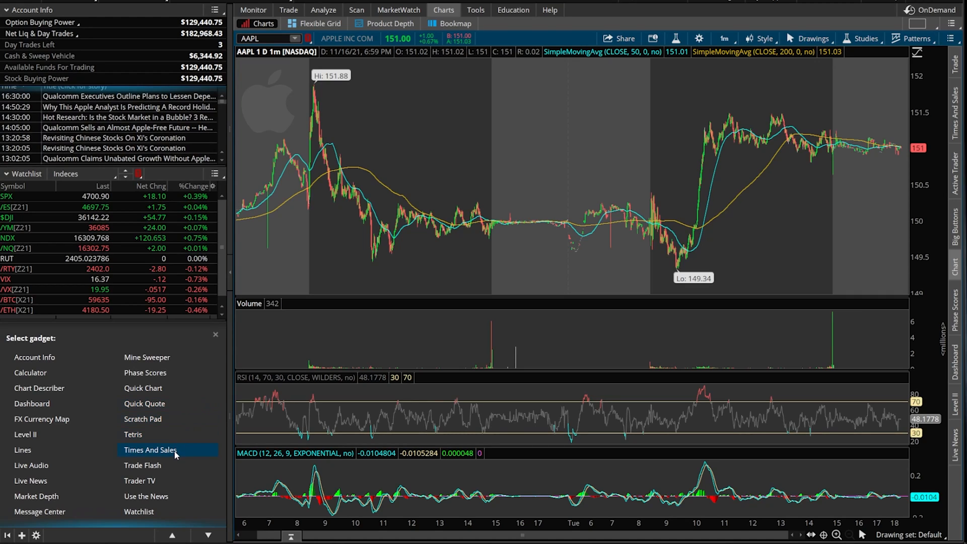
click(150, 450)
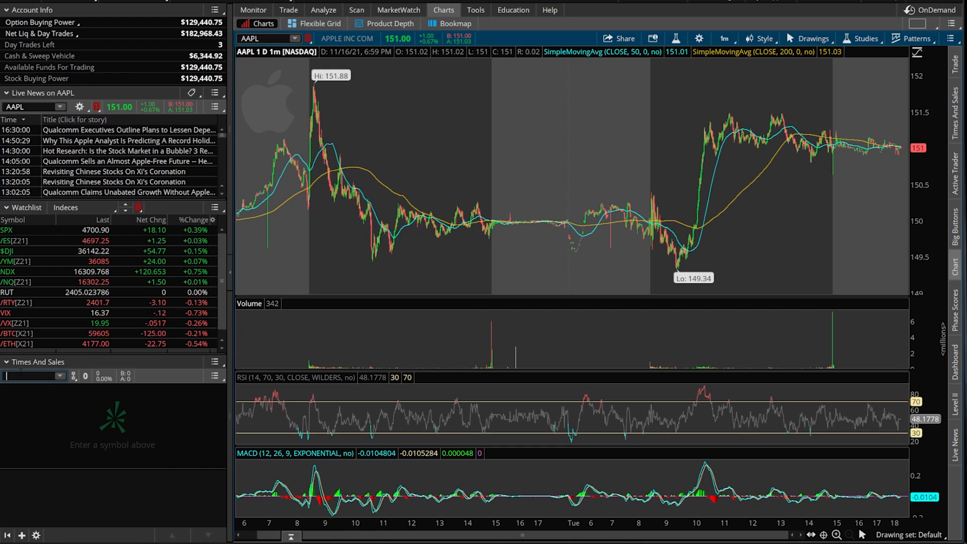
text(NFLX)
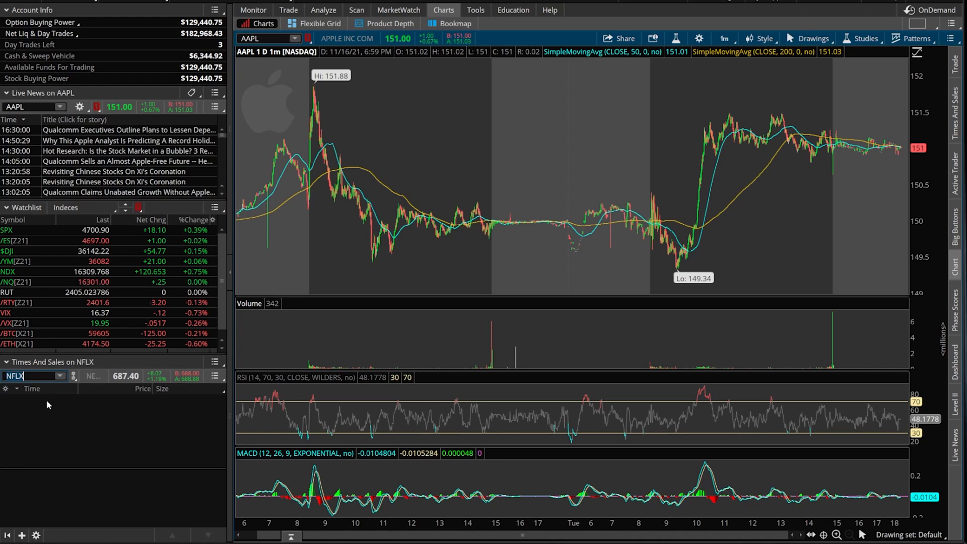
mouse_move(147, 411)
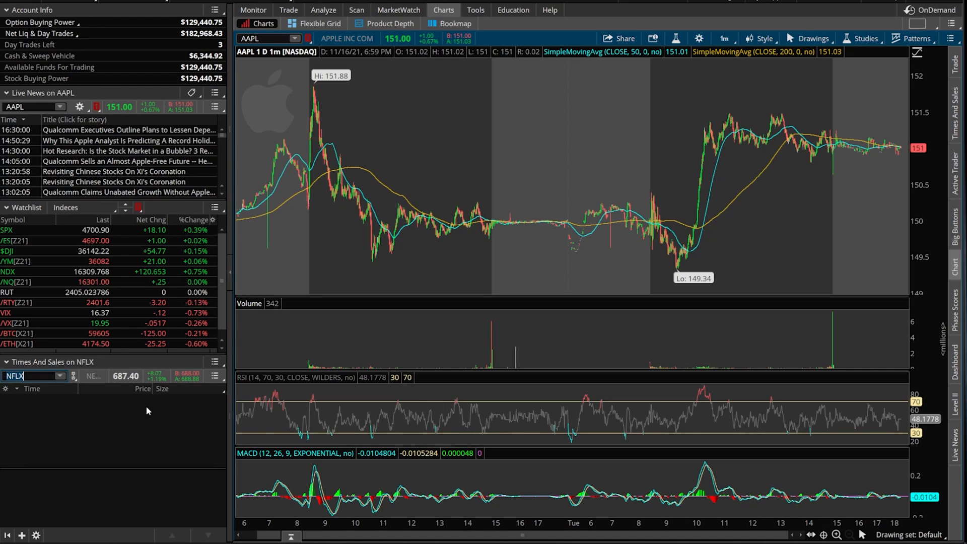
mouse_move(192, 405)
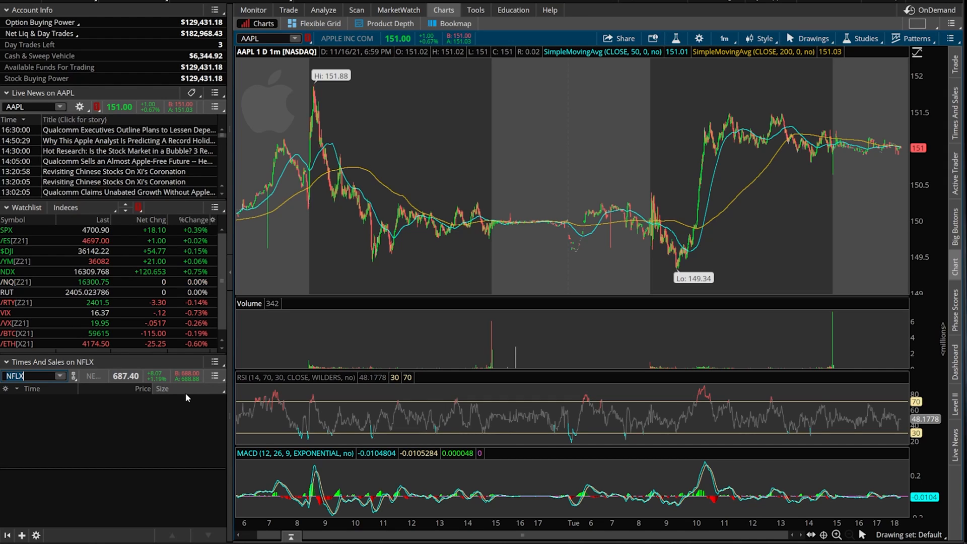
Swap the Times And Sales gadget for a Trade Flash gadget streaming market headlines.
click(213, 362)
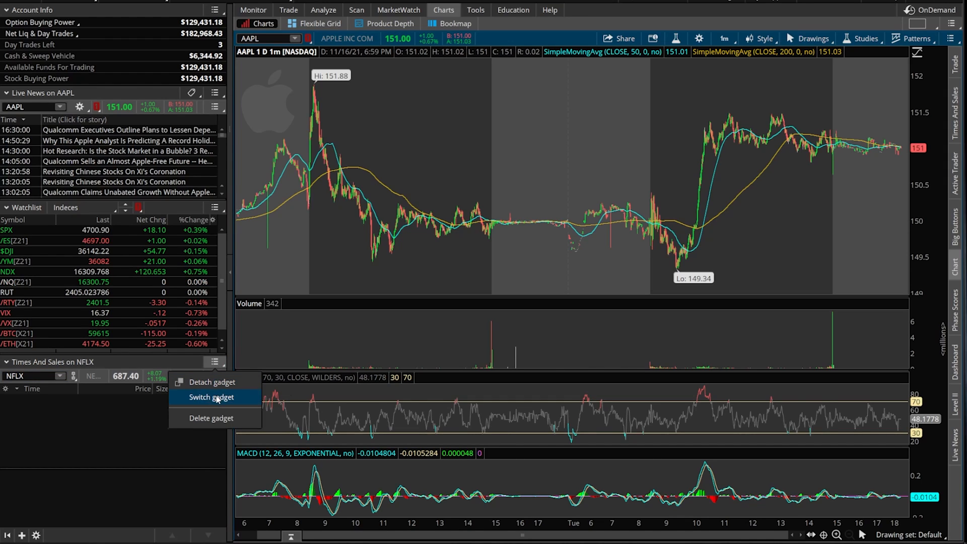
click(210, 397)
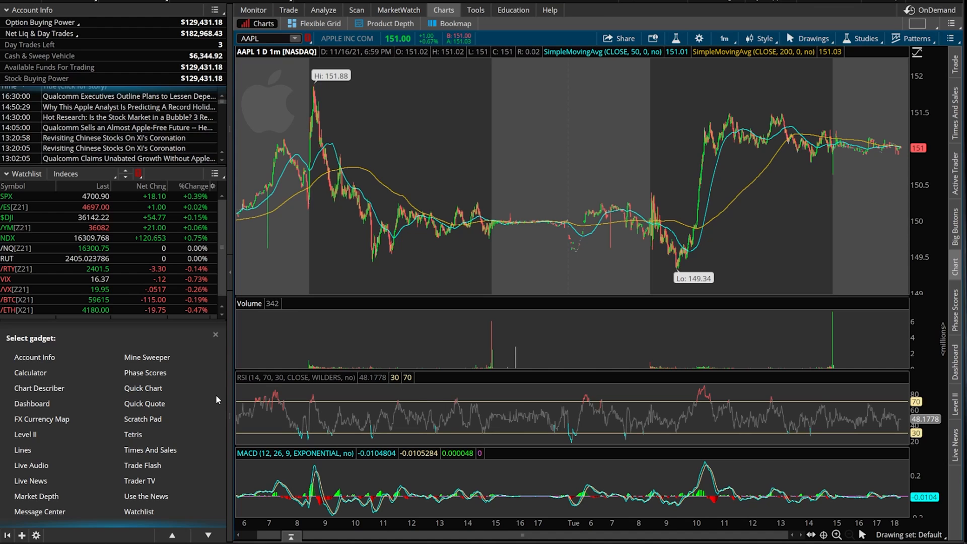
mouse_move(142, 465)
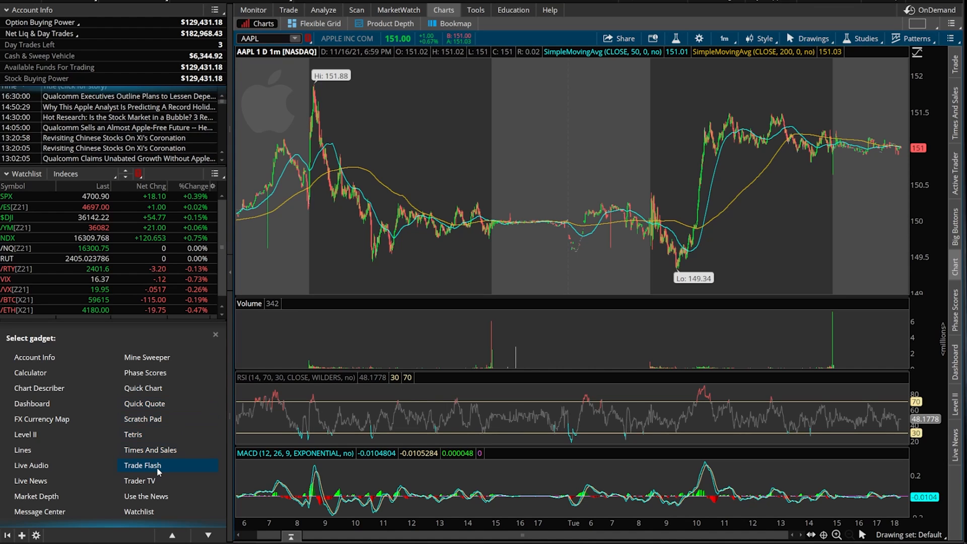
click(142, 465)
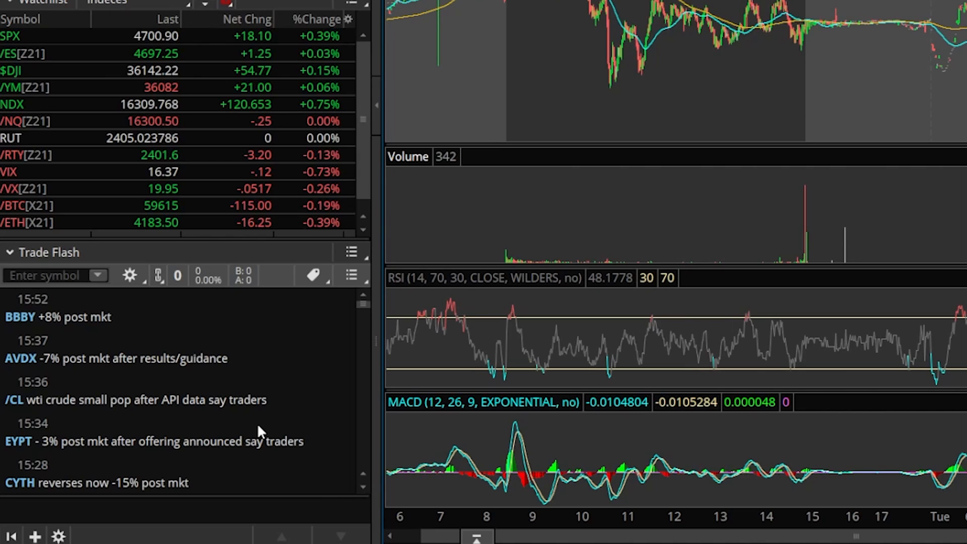
scroll(down, 3)
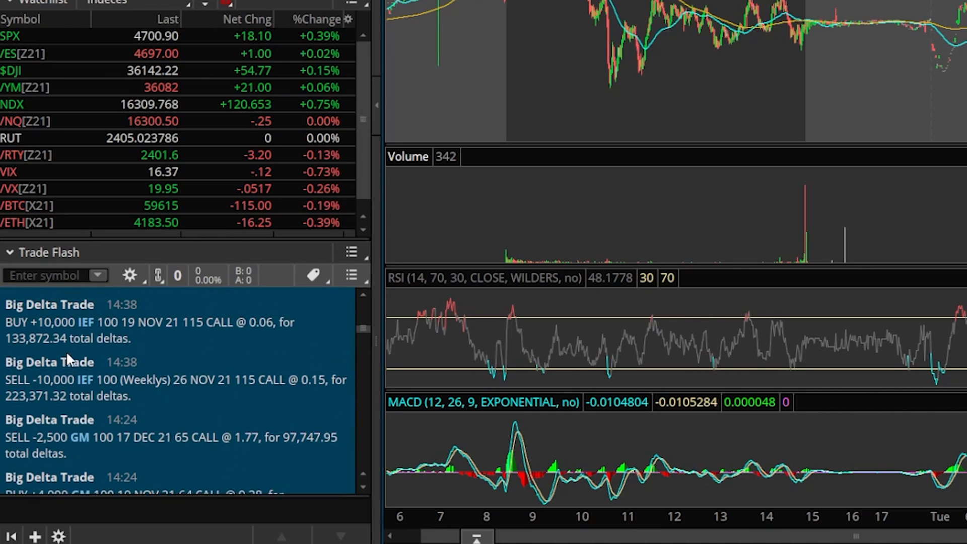
scroll(down, 3)
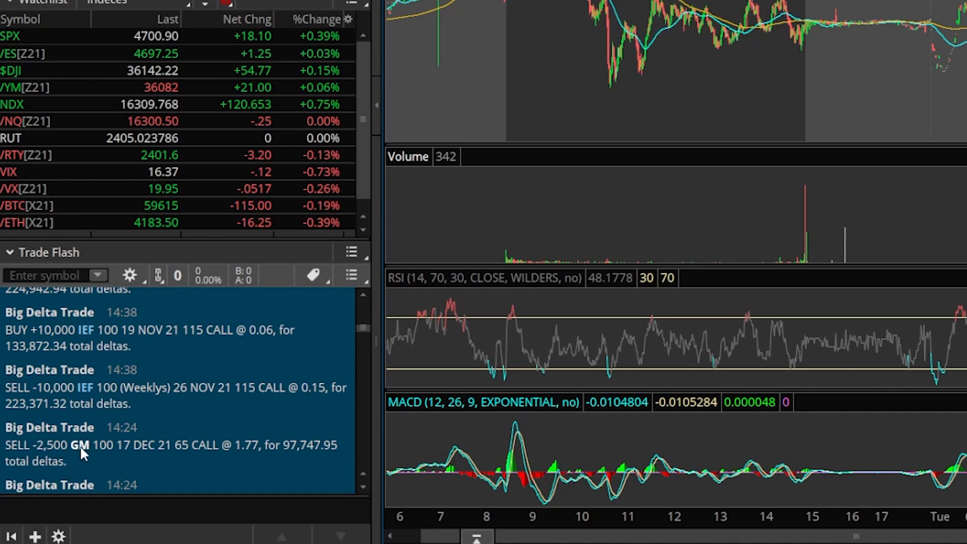
mouse_move(137, 451)
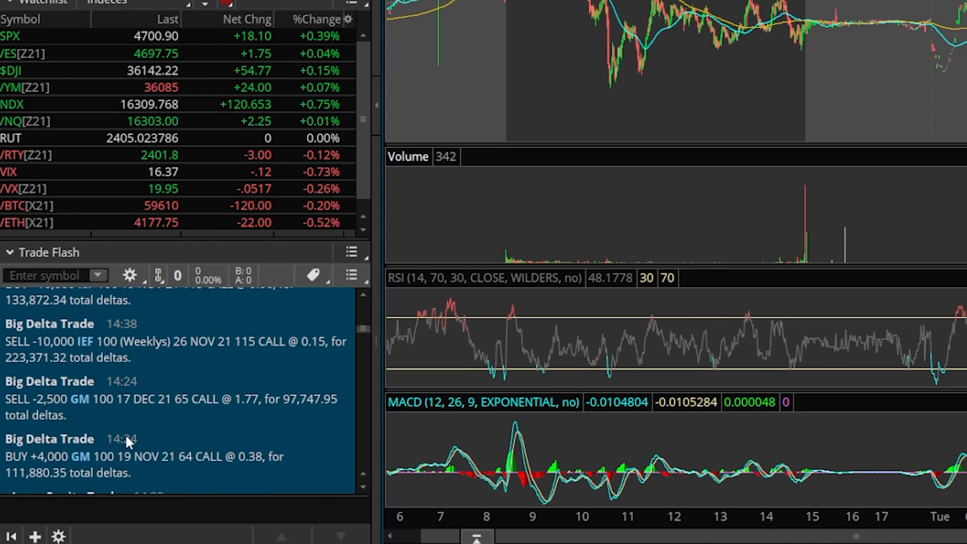
scroll(down, 3)
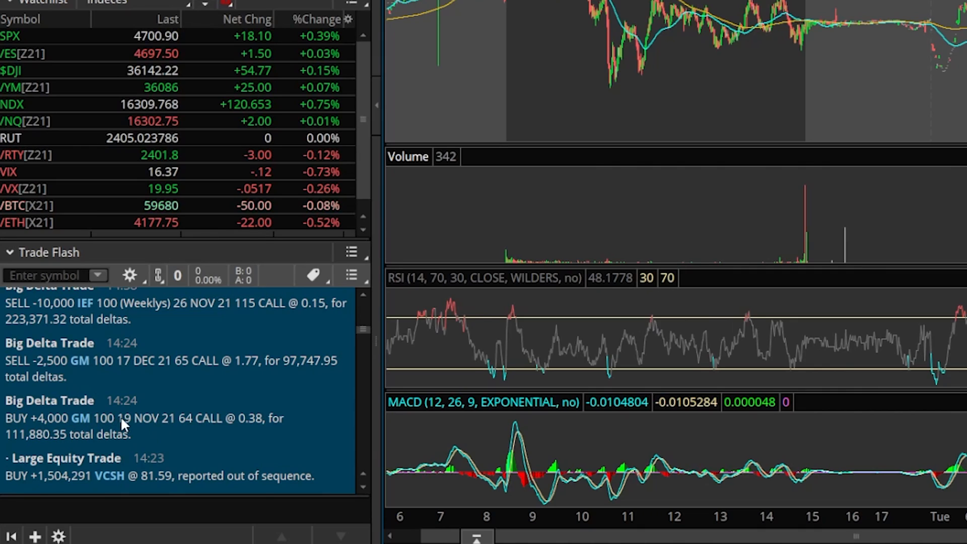
mouse_move(127, 350)
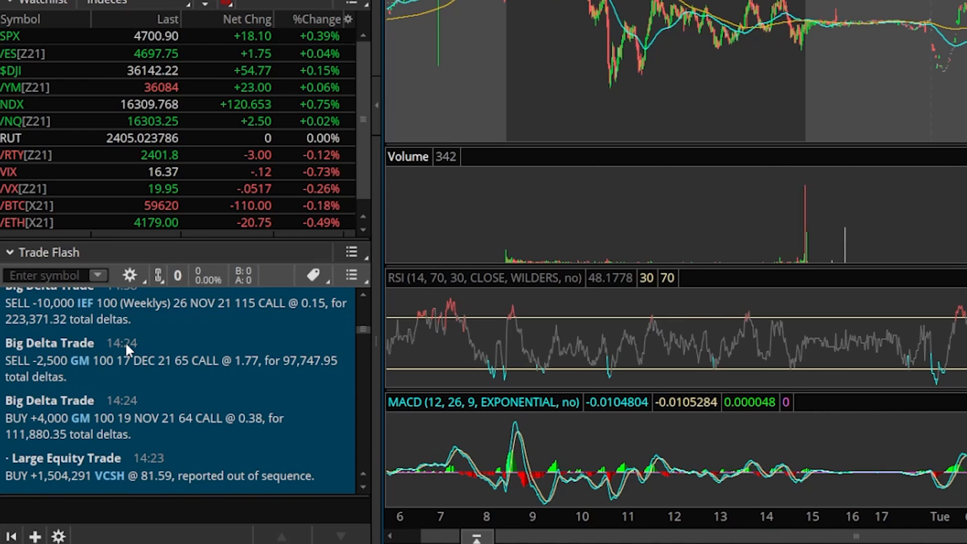
mouse_move(195, 395)
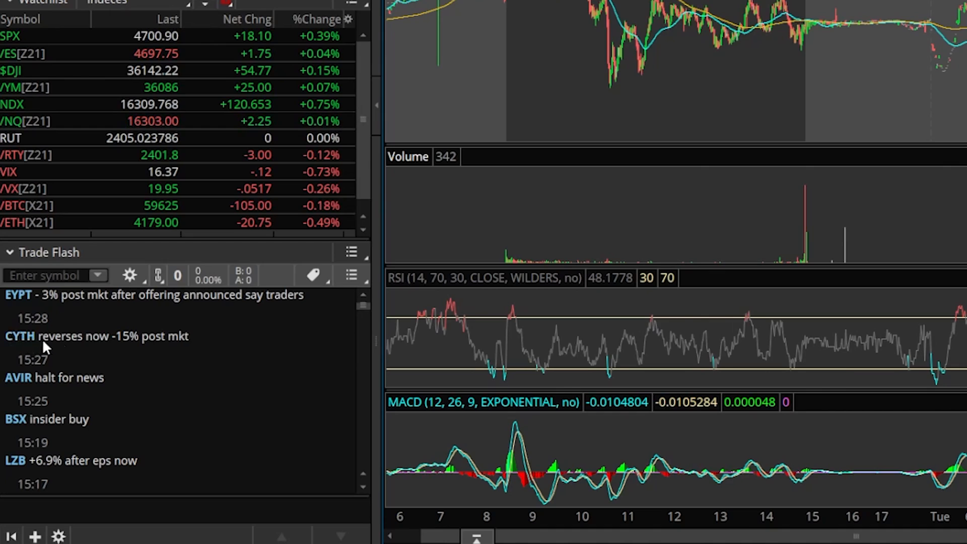
mouse_move(179, 345)
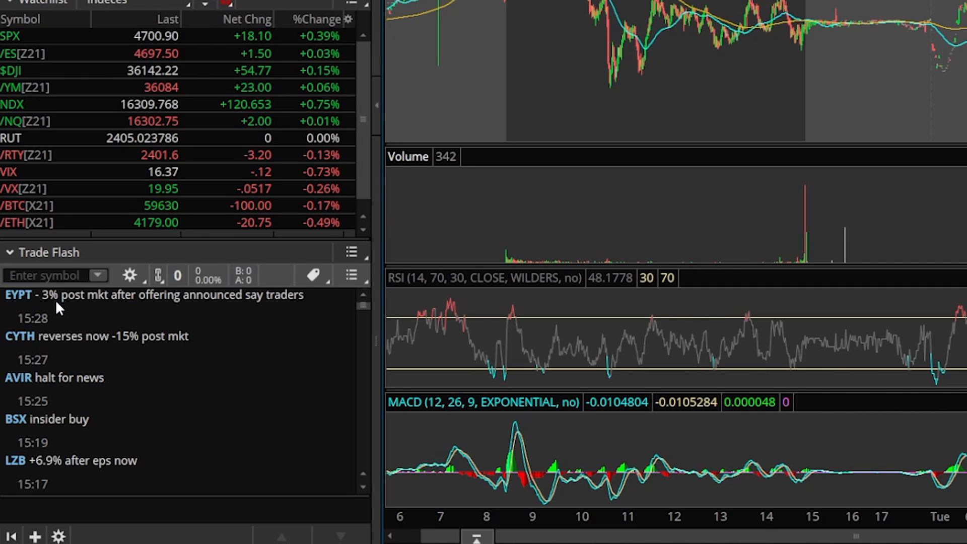
Review the Trade Flash alert-type filter, leaving all enabled, and bring up its gadget menu.
click(313, 274)
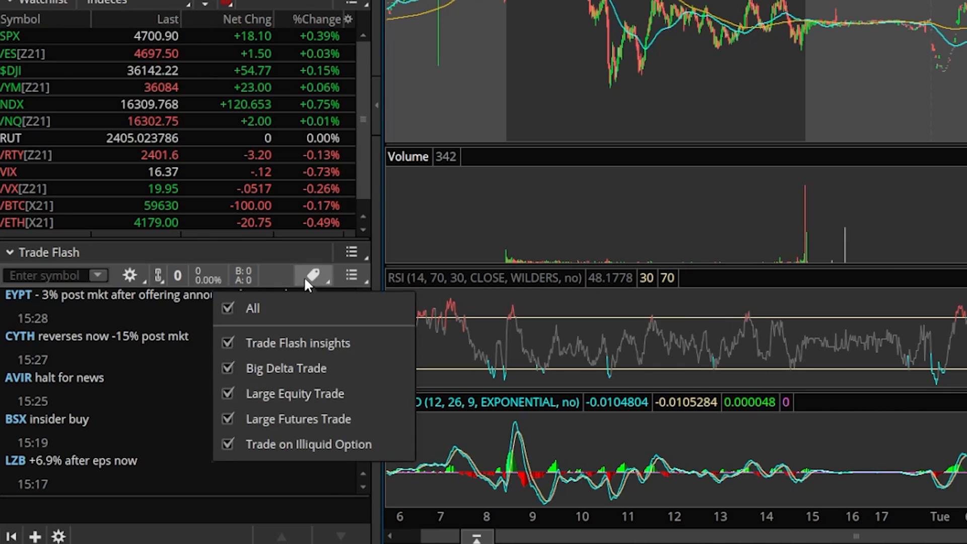
mouse_move(298, 419)
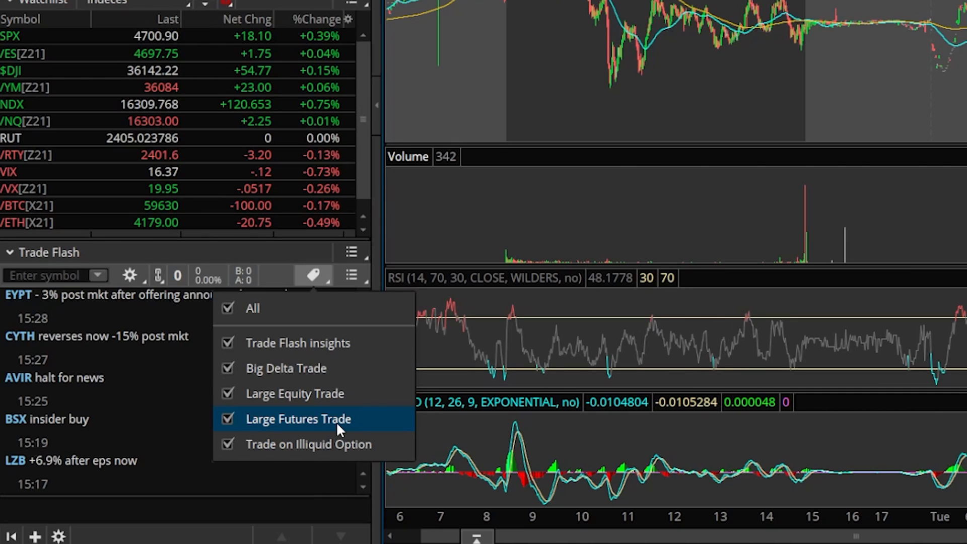
click(350, 251)
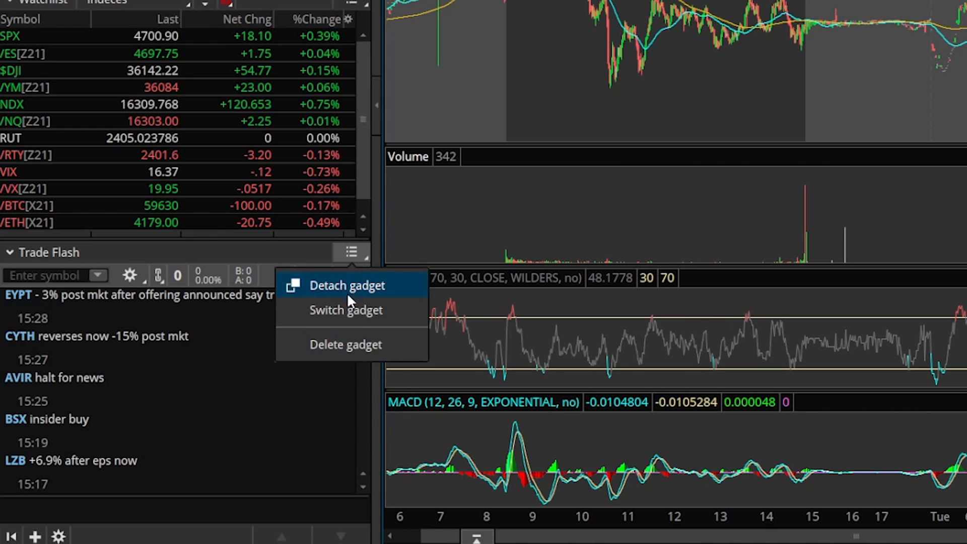
Choose Switch gadget to show the Select gadget list in place of Trade Flash.
click(346, 309)
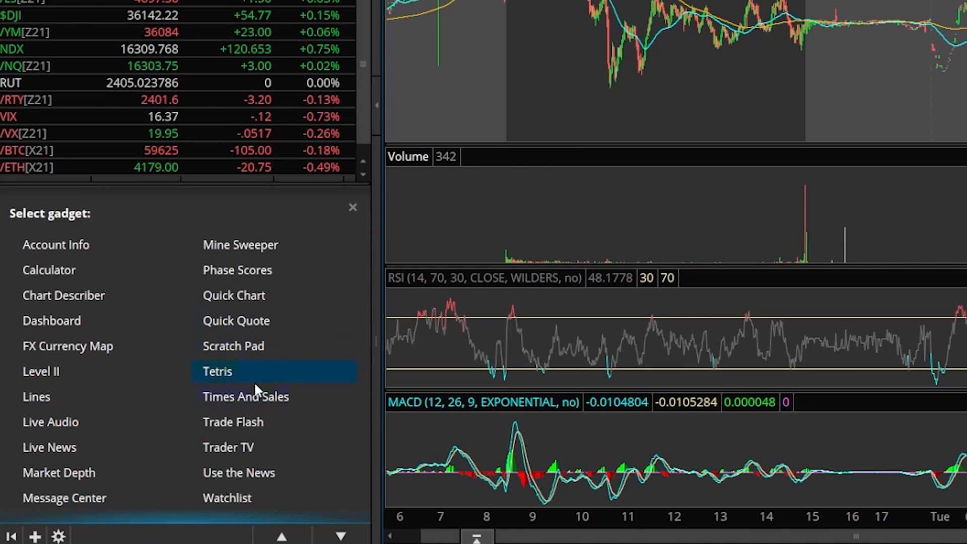
mouse_move(250, 422)
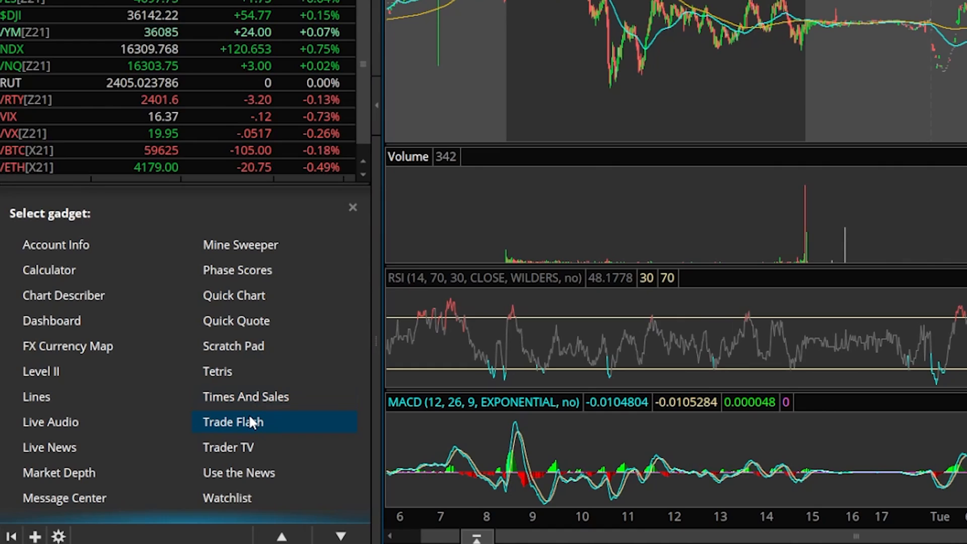
mouse_move(227, 498)
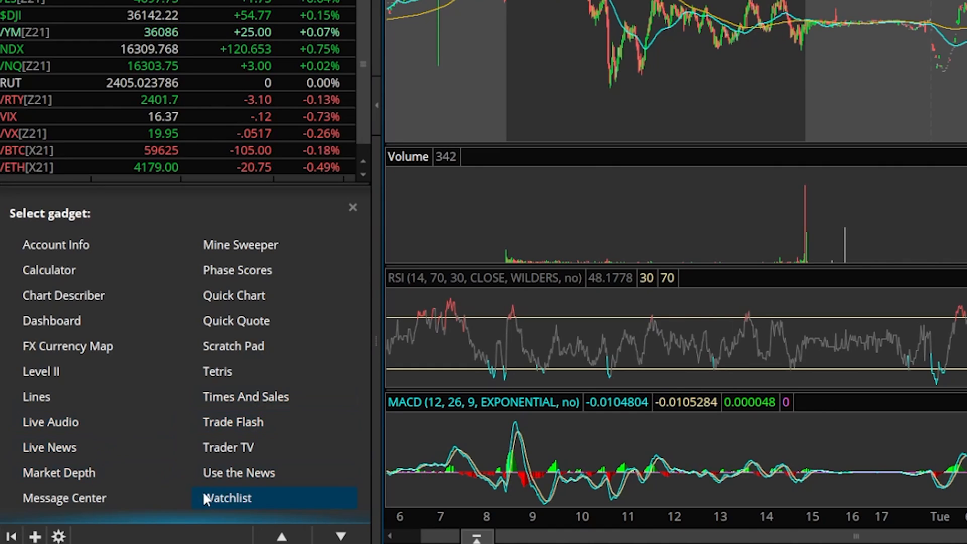
mouse_move(56, 244)
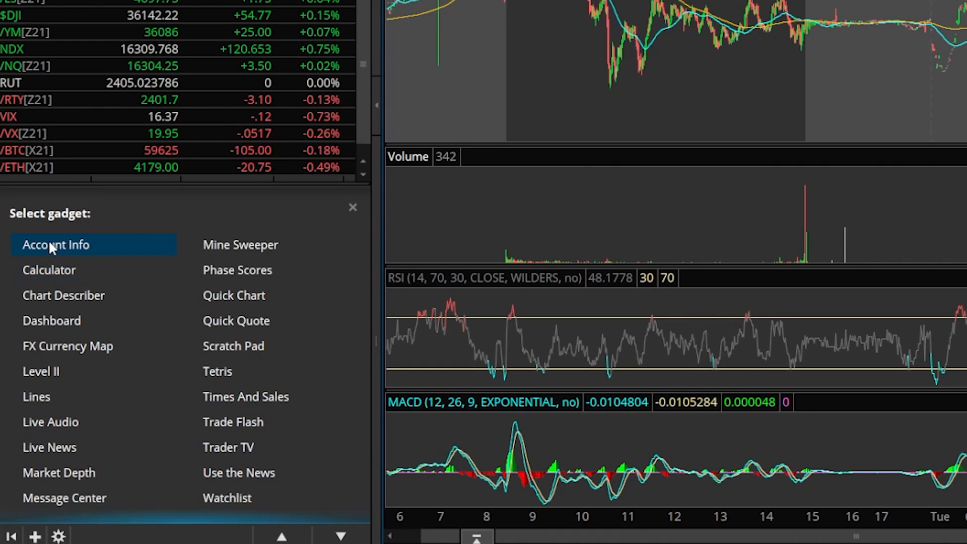